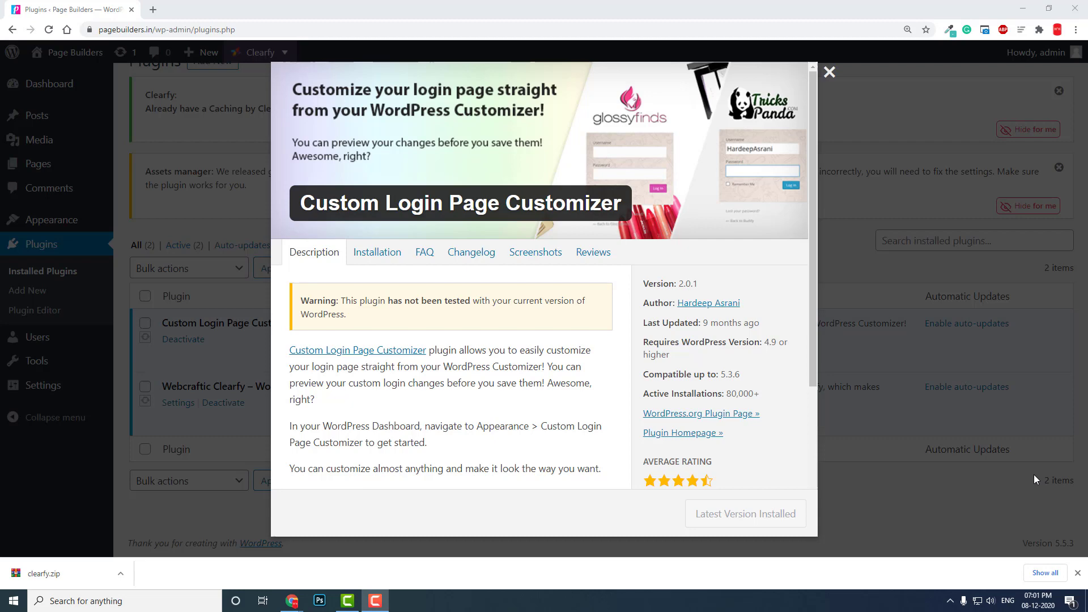
pyautogui.moveTo(205, 6)
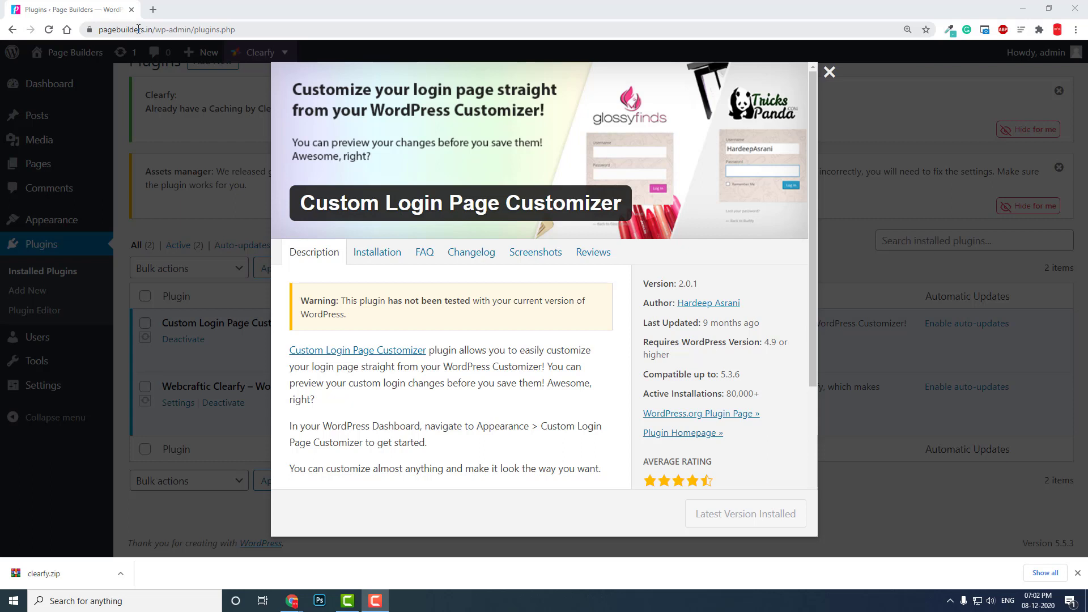
pyautogui.moveTo(113, 42)
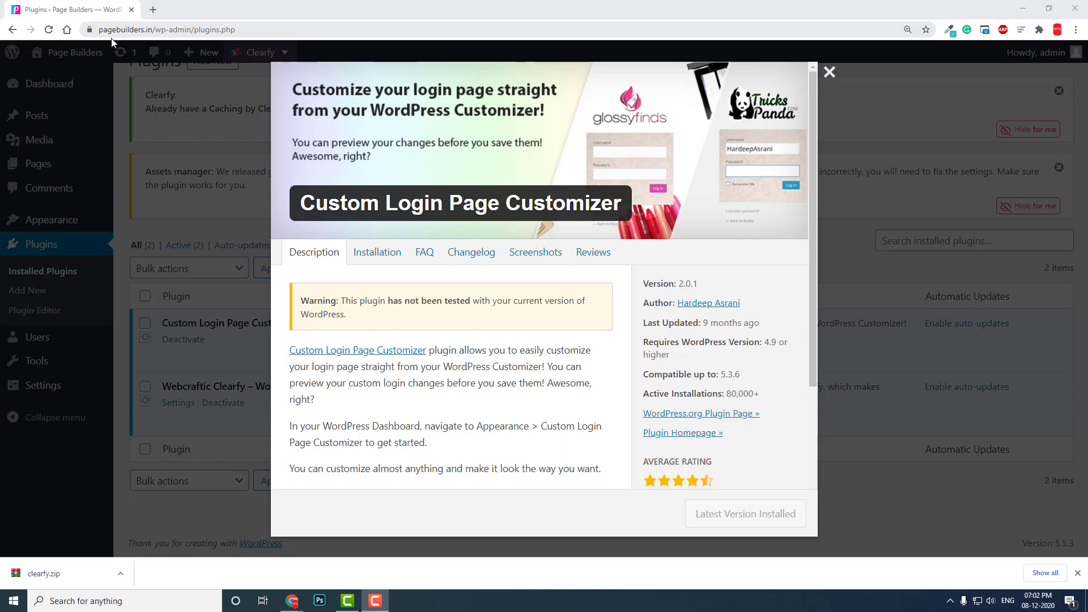
pyautogui.moveTo(490, 222)
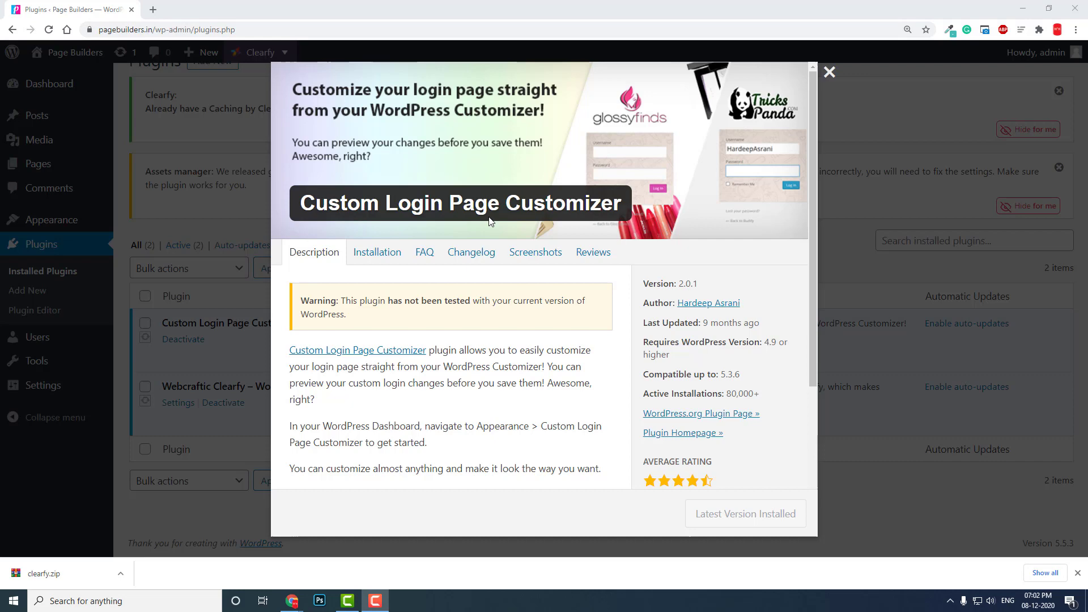
pyautogui.moveTo(561, 191)
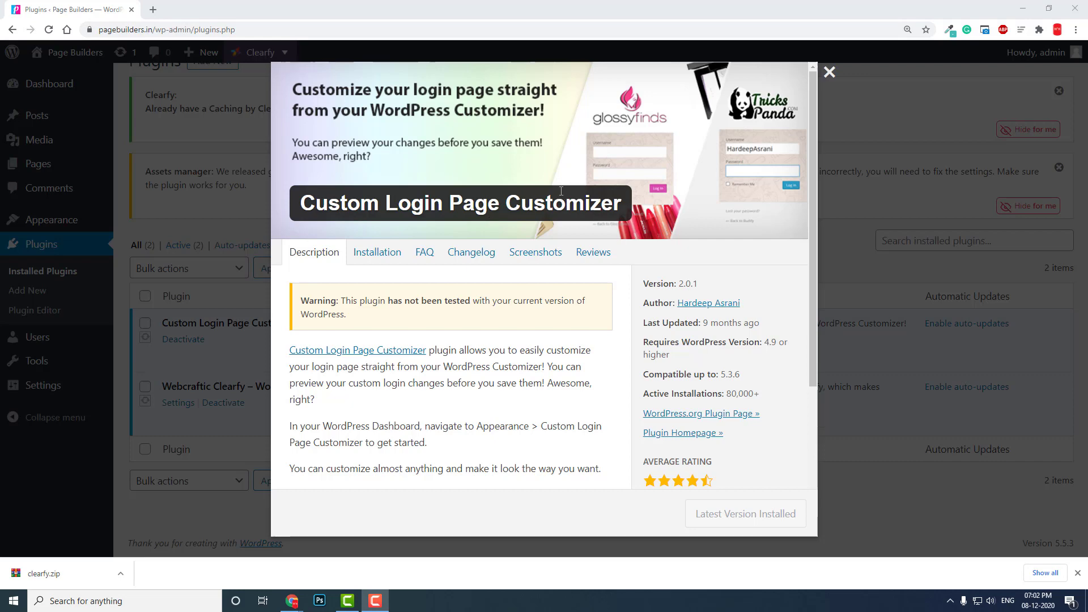
pyautogui.moveTo(684, 298)
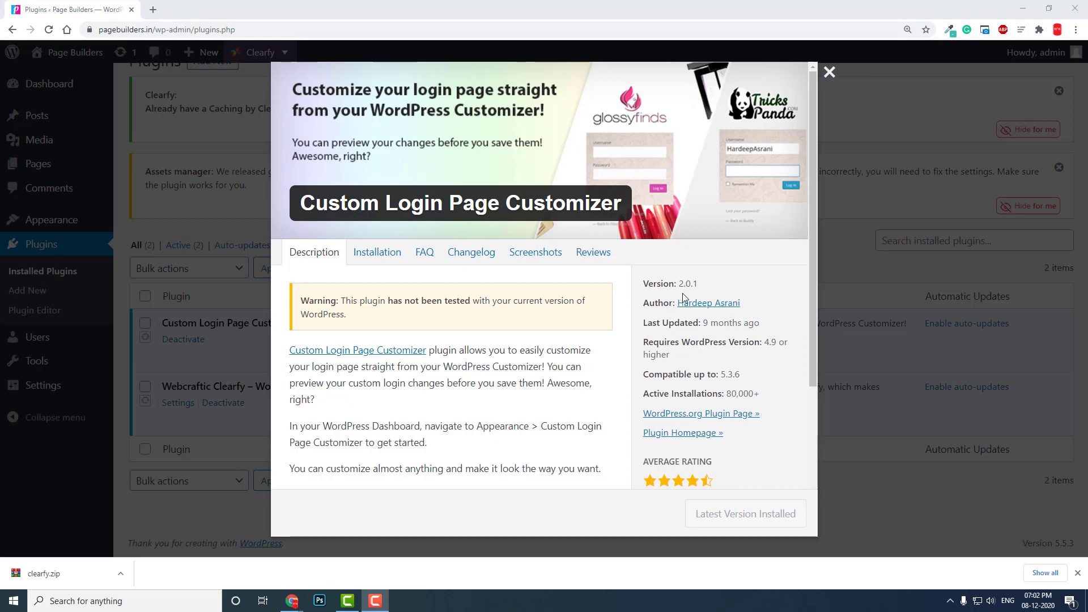
pyautogui.moveTo(706, 287)
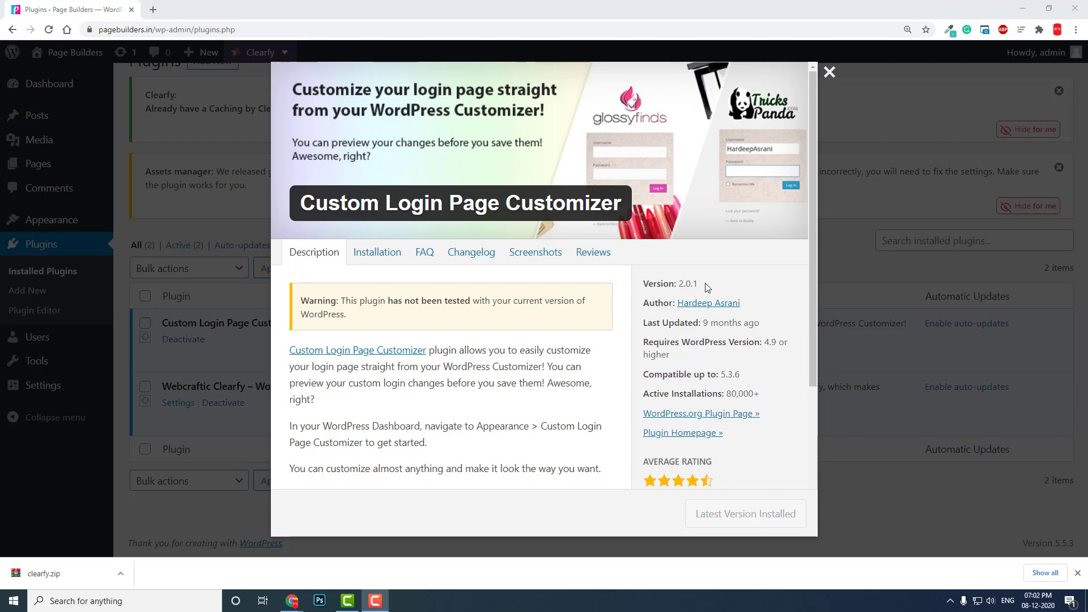
pyautogui.moveTo(494, 345)
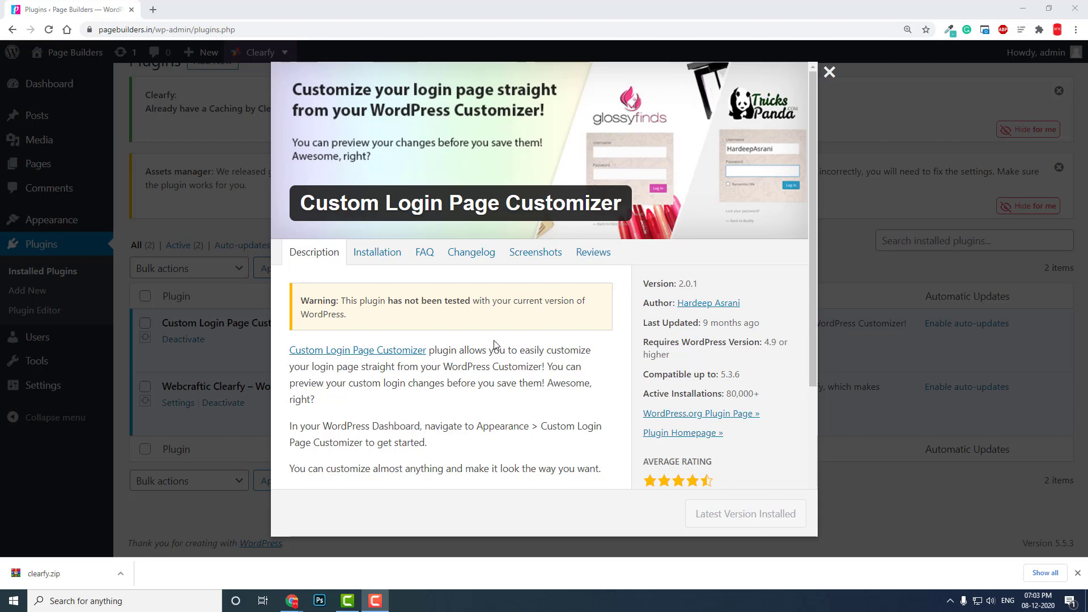
pyautogui.moveTo(747, 318)
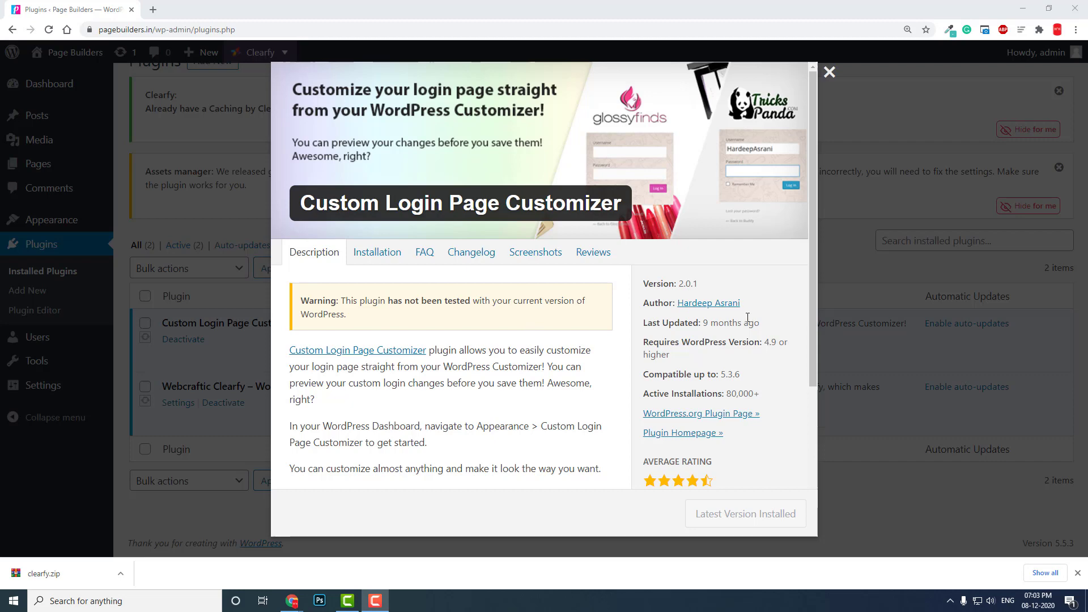
pyautogui.moveTo(501, 320)
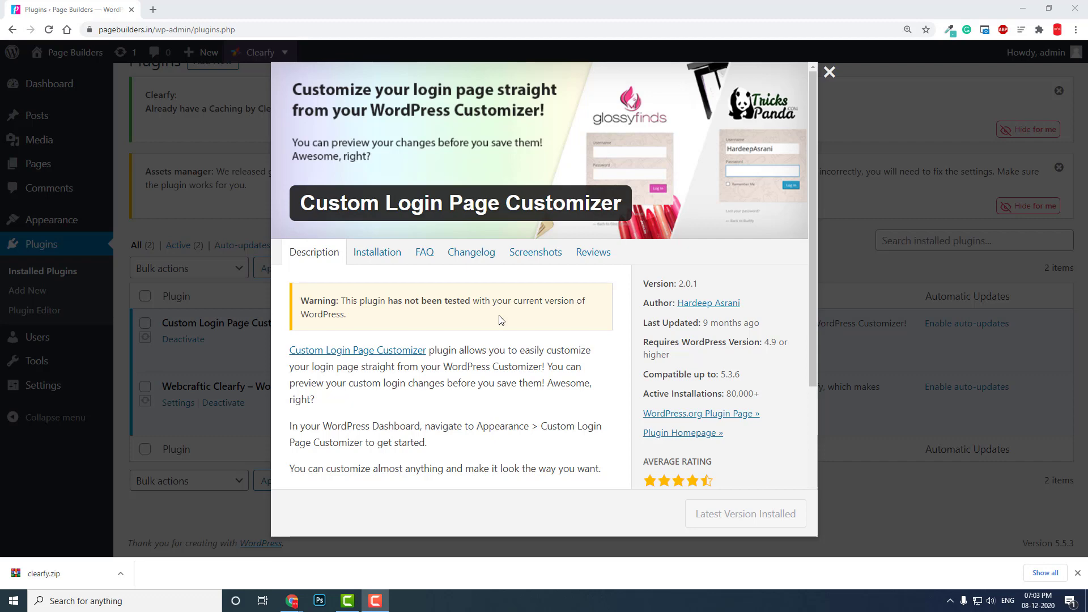
pyautogui.moveTo(829, 72)
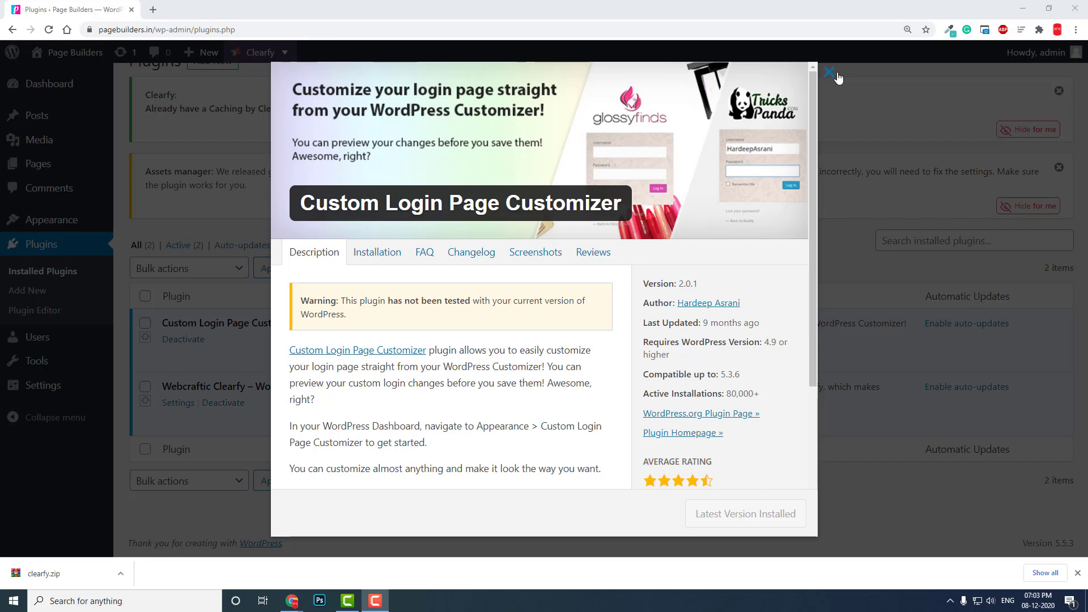
# - Close the Custom Login Page Customizer details modal to return to the plugins list
pyautogui.click(831, 72)
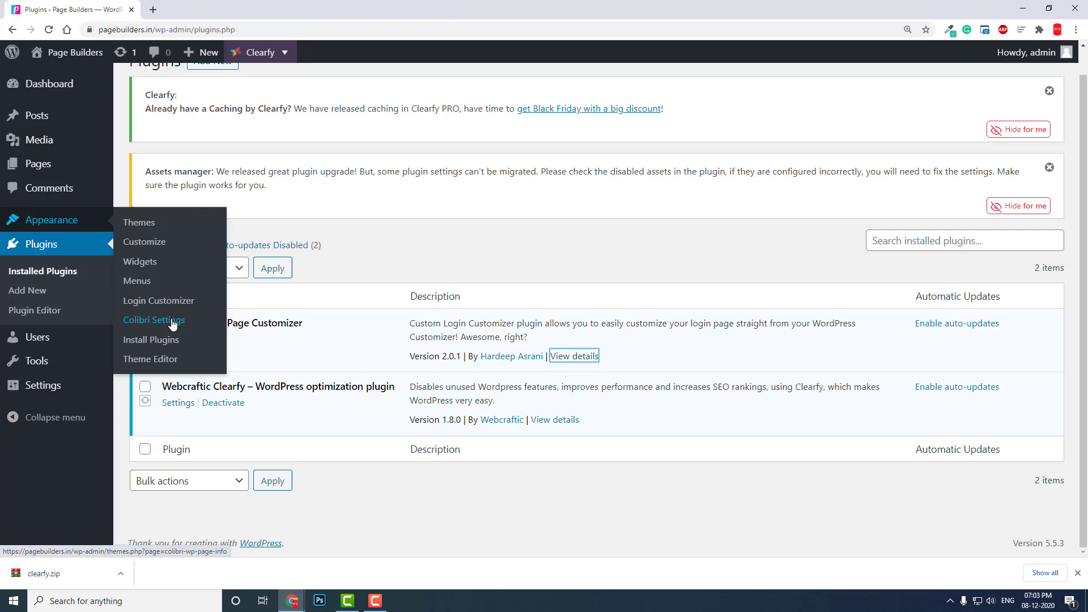
pyautogui.moveTo(158, 300)
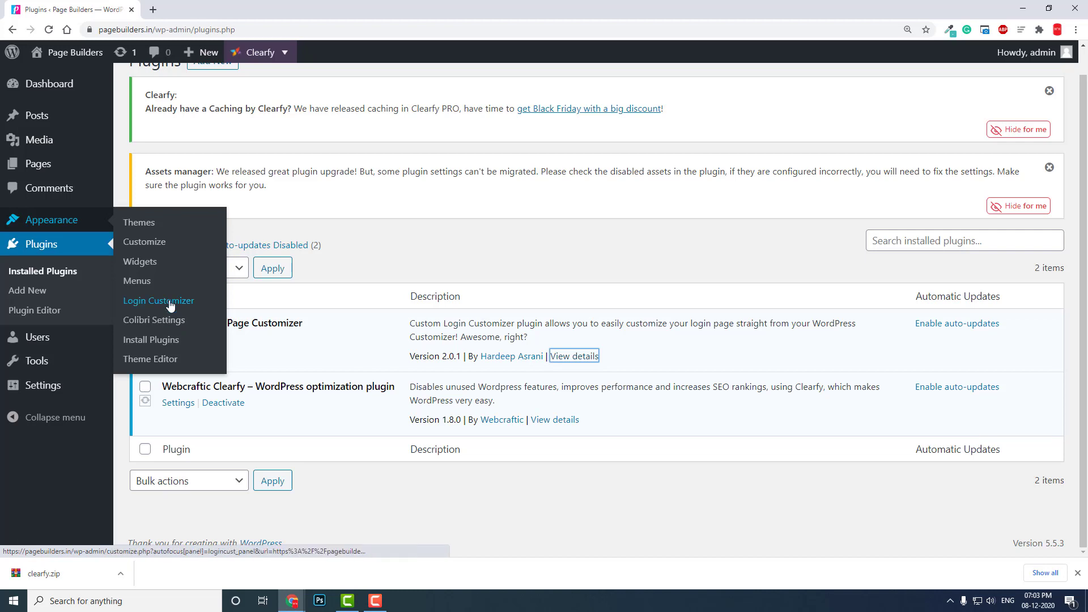
# - Open Appearance > Login Customizer and enter its settings beside the live login preview
pyautogui.click(158, 300)
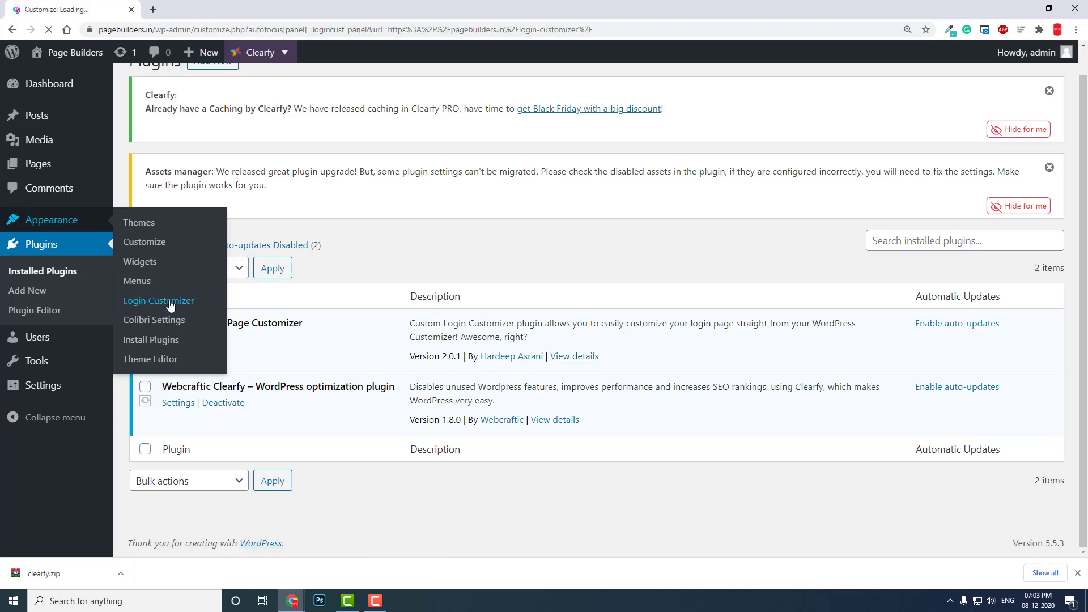
pyautogui.click(158, 300)
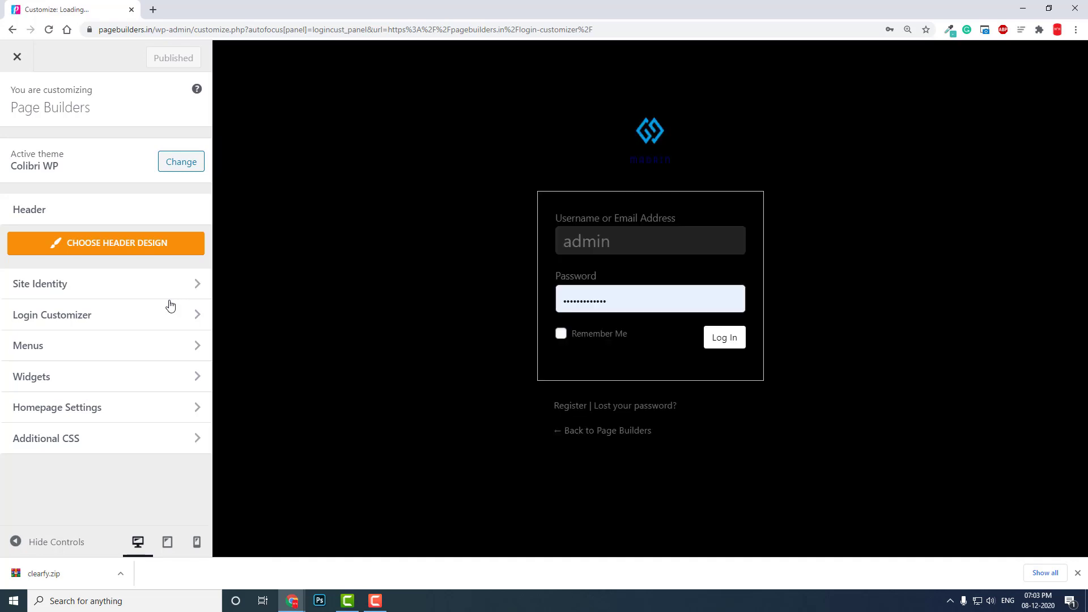
pyautogui.click(52, 315)
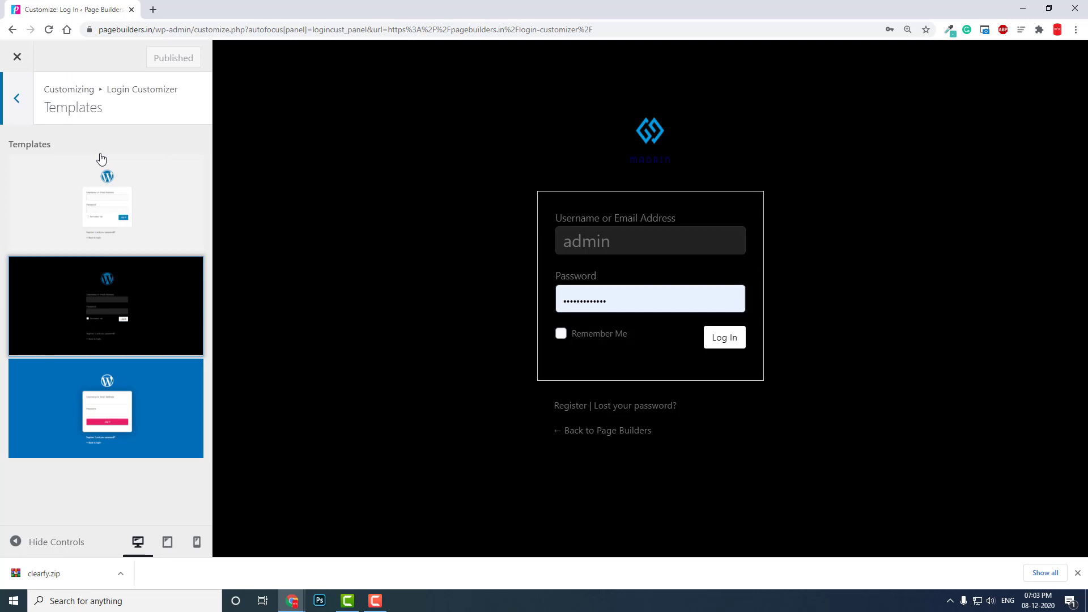
pyautogui.moveTo(104, 205)
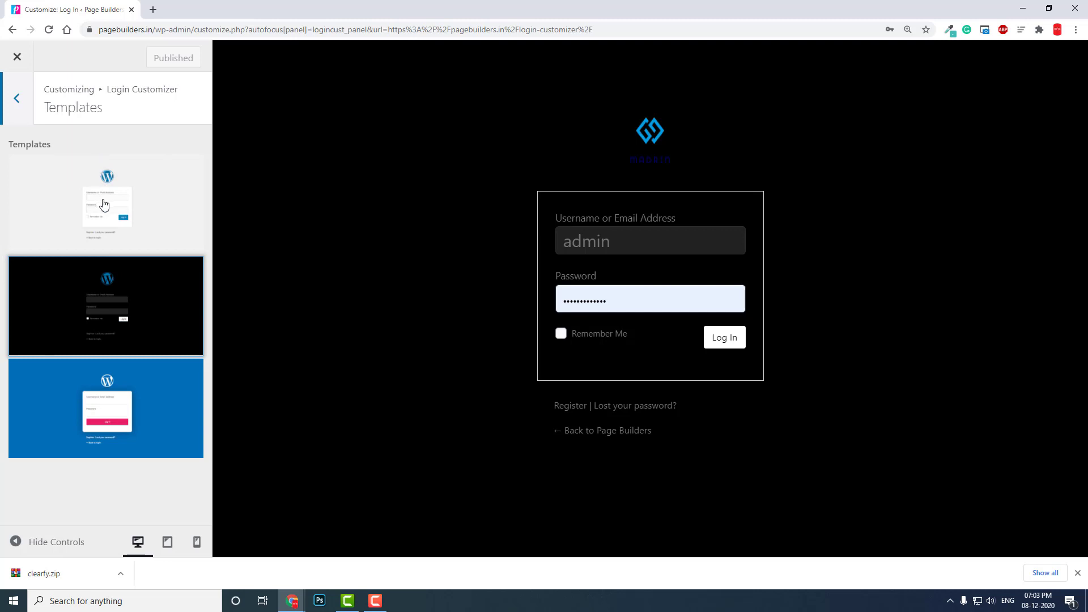
# - Try the light and dark templates, apply the blue template, then go to Background settings
pyautogui.click(105, 204)
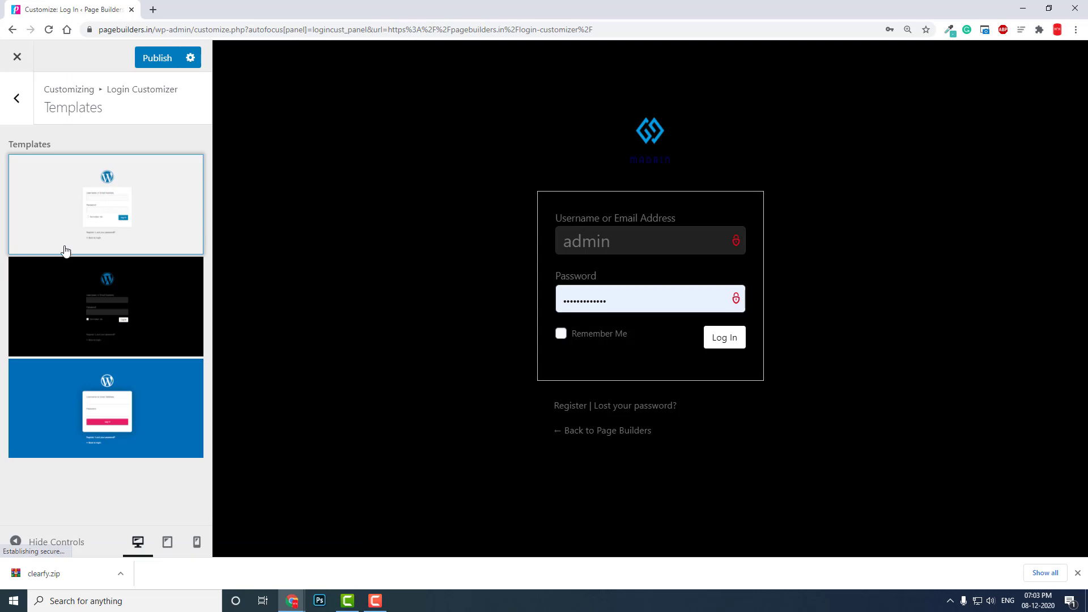
pyautogui.click(105, 204)
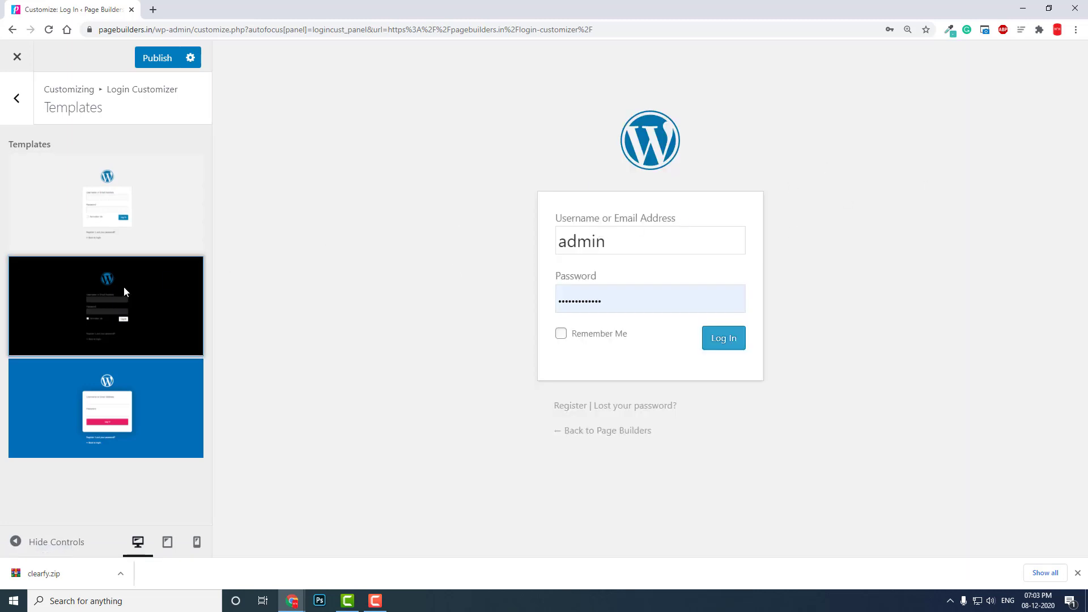
pyautogui.click(106, 305)
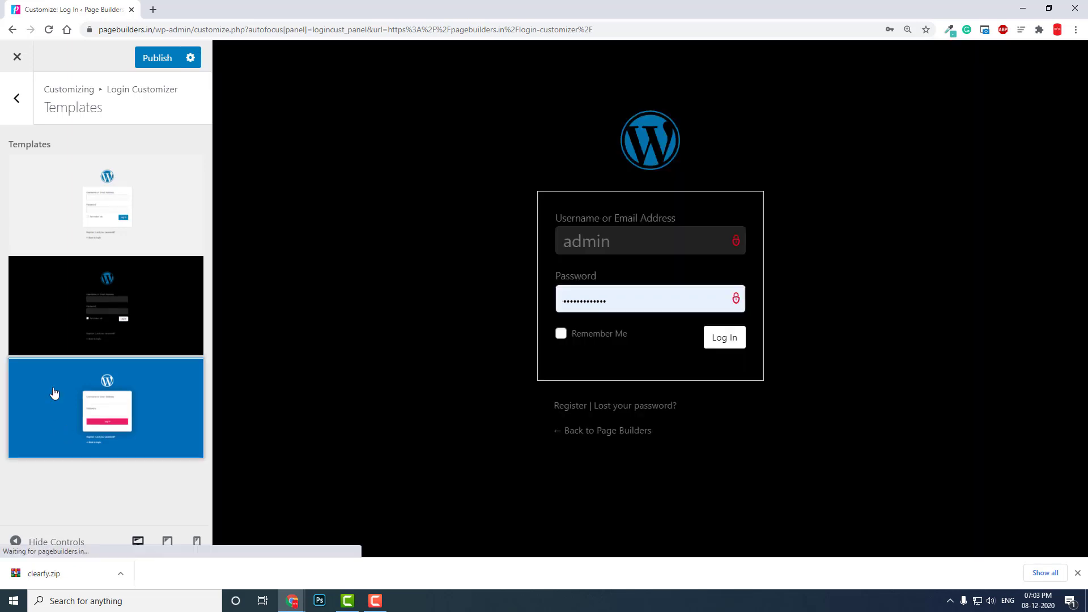
pyautogui.click(106, 408)
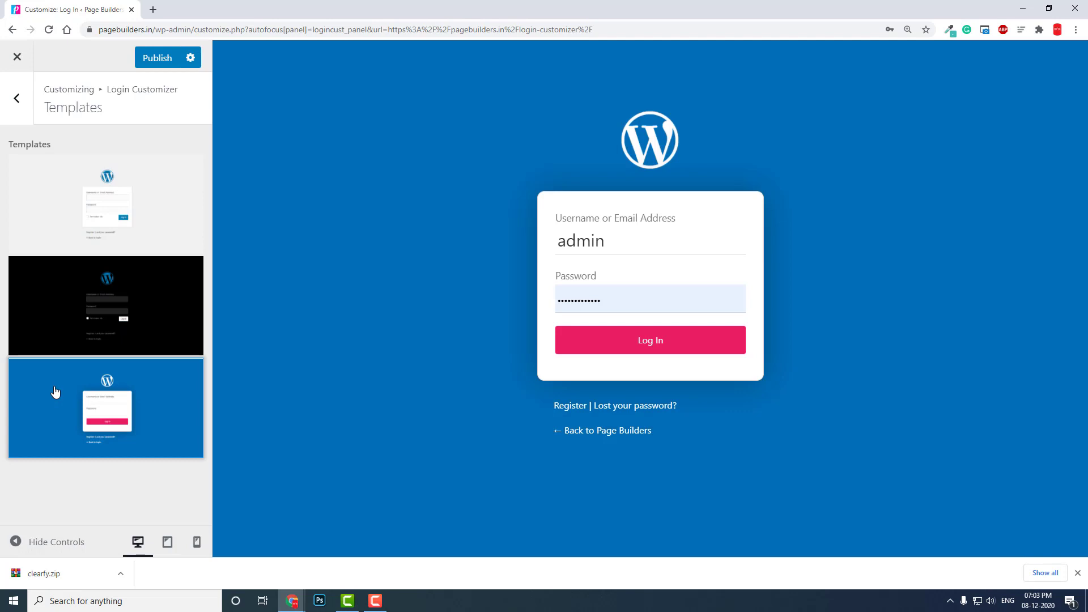
pyautogui.click(16, 98)
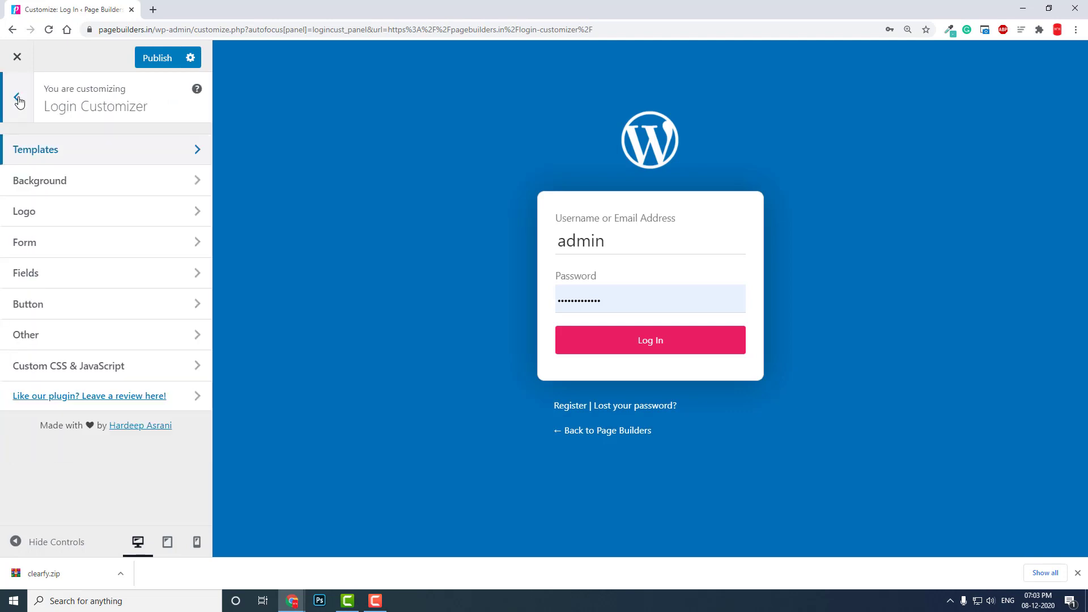
pyautogui.click(39, 180)
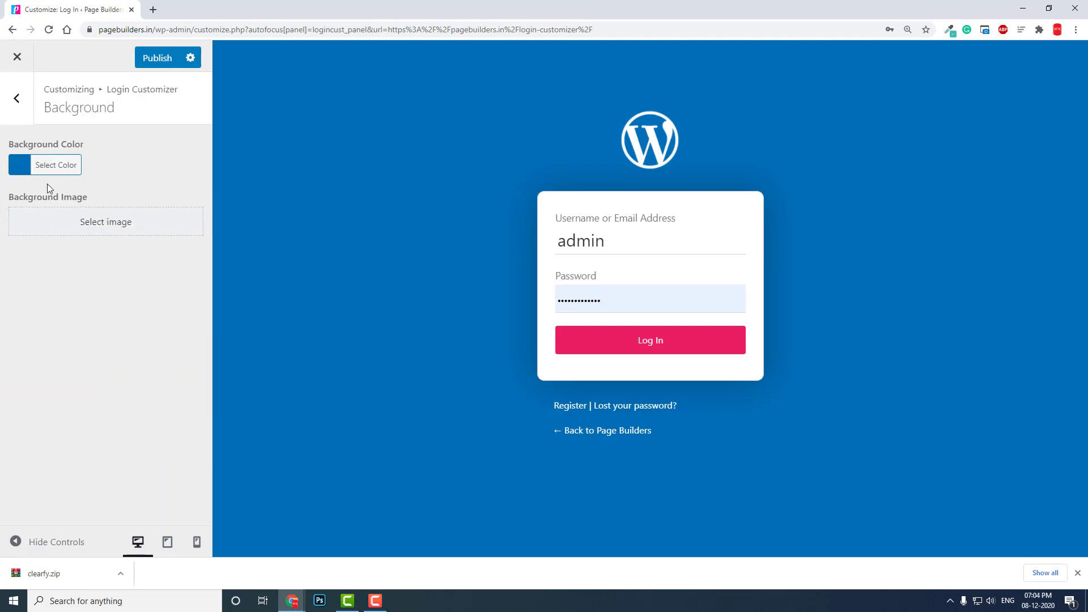
# - Pick orange (#ef8700) as the login background colour and start choosing a background image
pyautogui.click(56, 165)
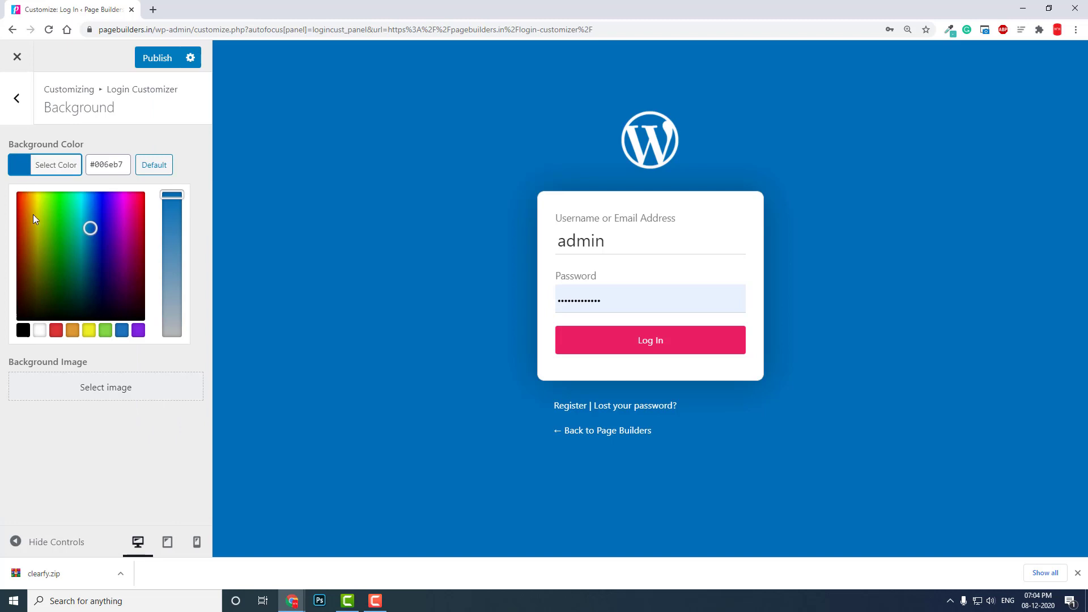
pyautogui.click(36, 206)
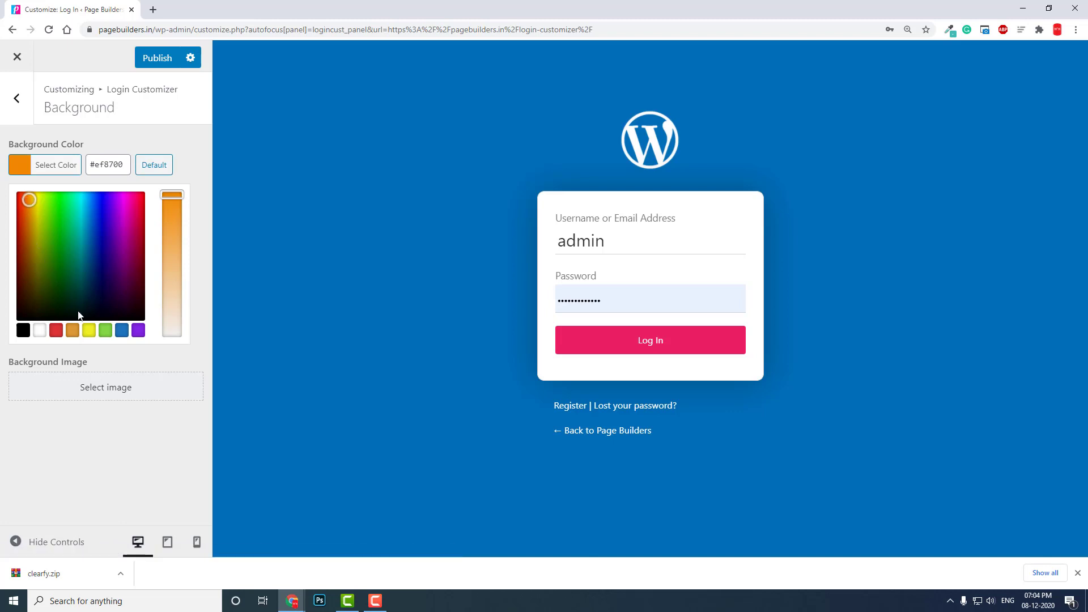
pyautogui.click(105, 387)
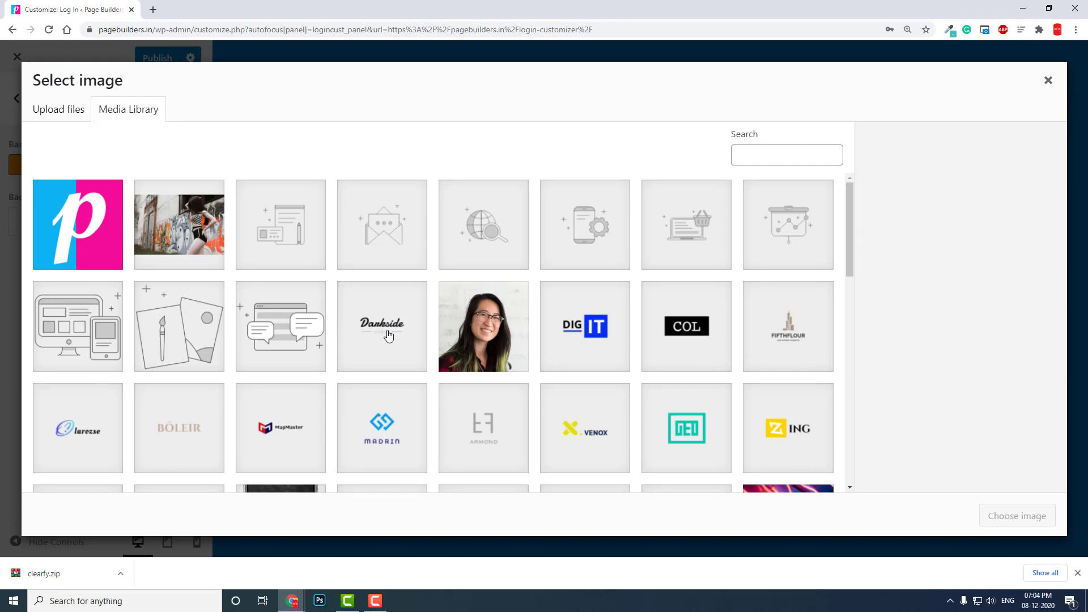
# - Browse the media library and choose the Golden Gate Bridge photo as the background image
pyautogui.scroll(-3)
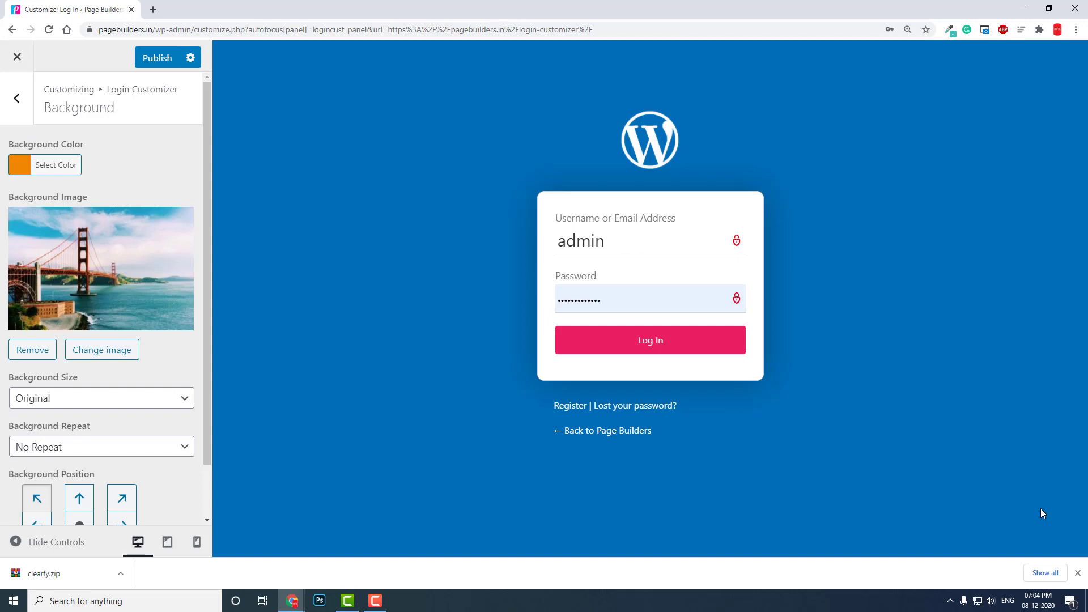
pyautogui.moveTo(171, 80)
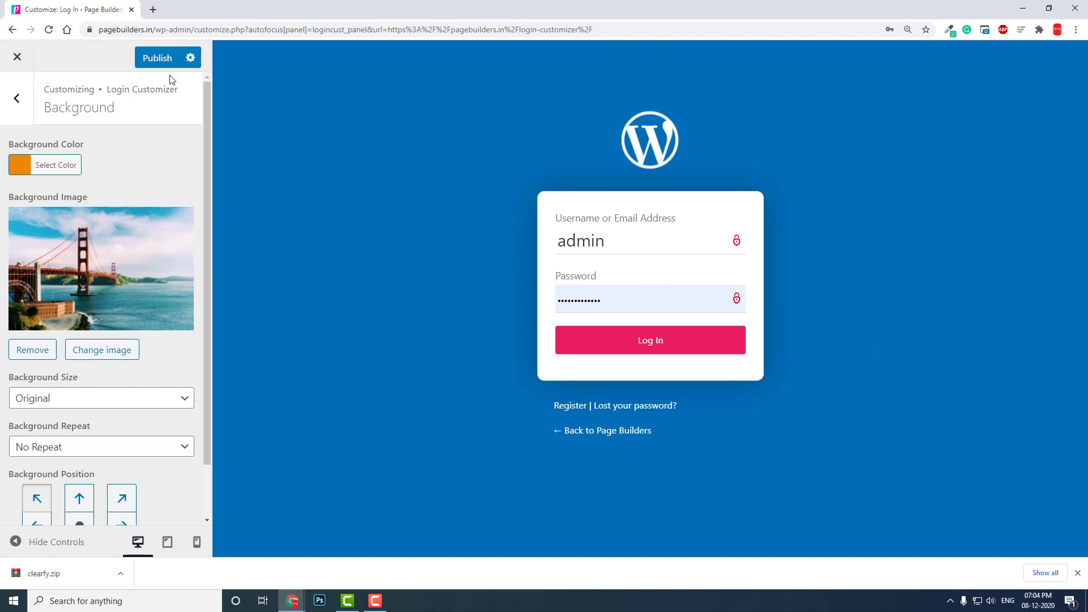
# - Publish the orange colour and bridge background, then scroll through the Background options
pyautogui.click(157, 58)
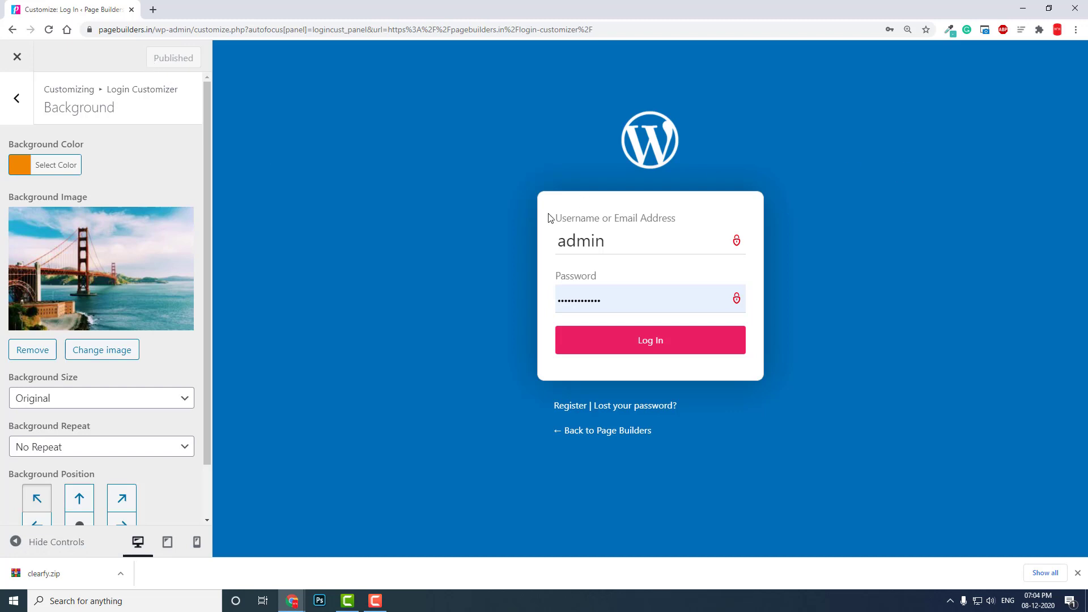
pyautogui.moveTo(619, 340)
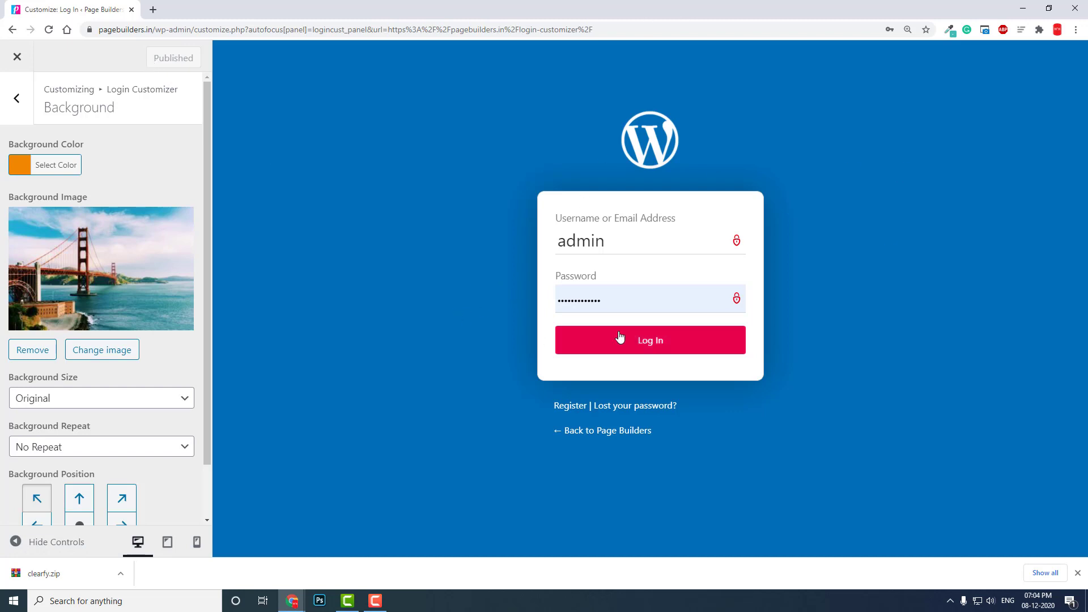
pyautogui.scroll(-3)
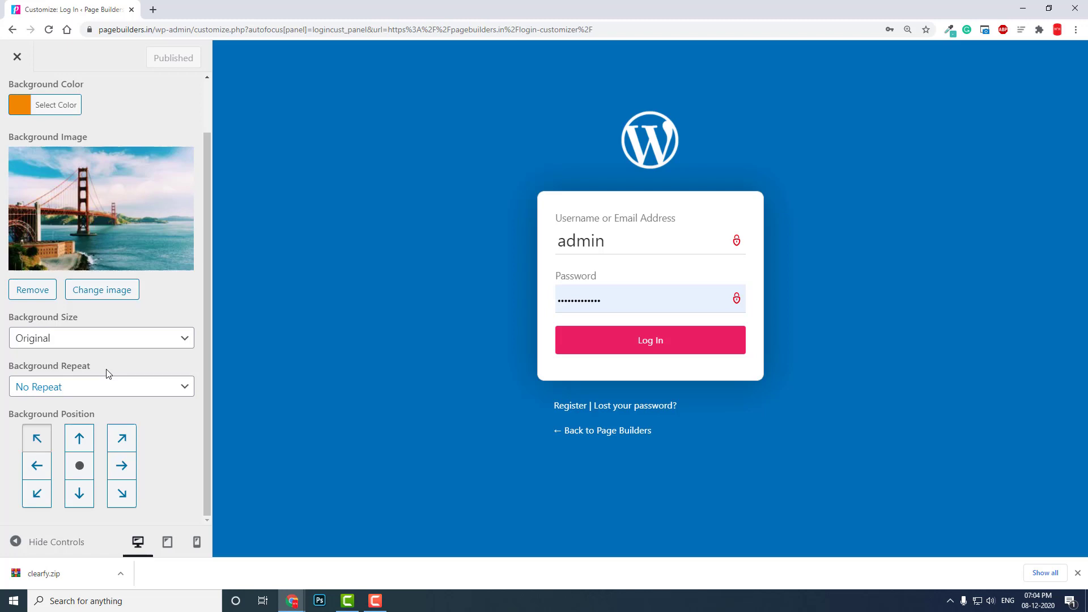
pyautogui.moveTo(607, 195)
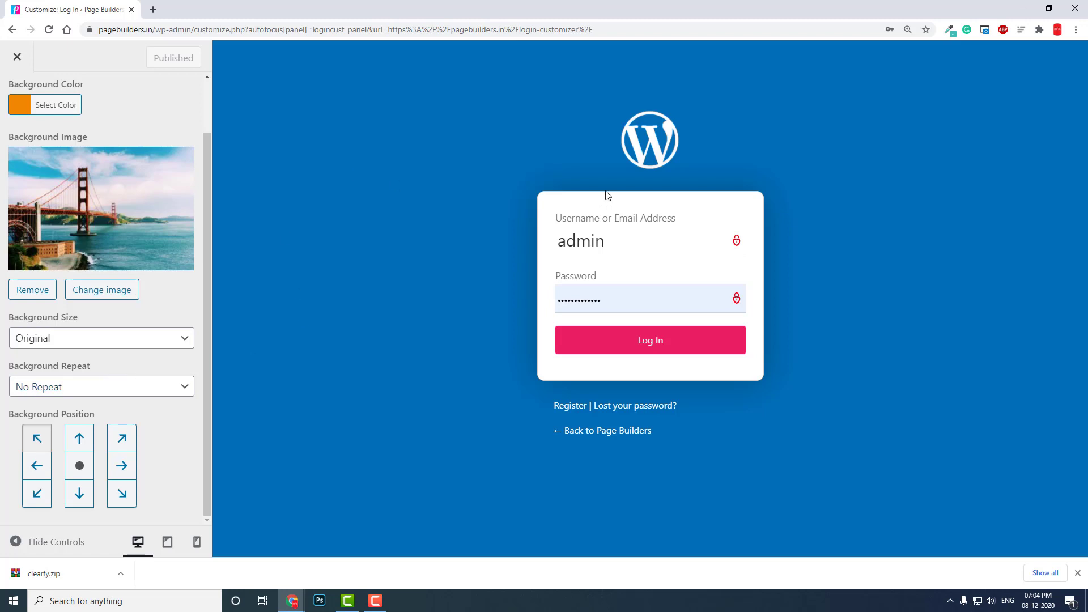
pyautogui.moveTo(528, 188)
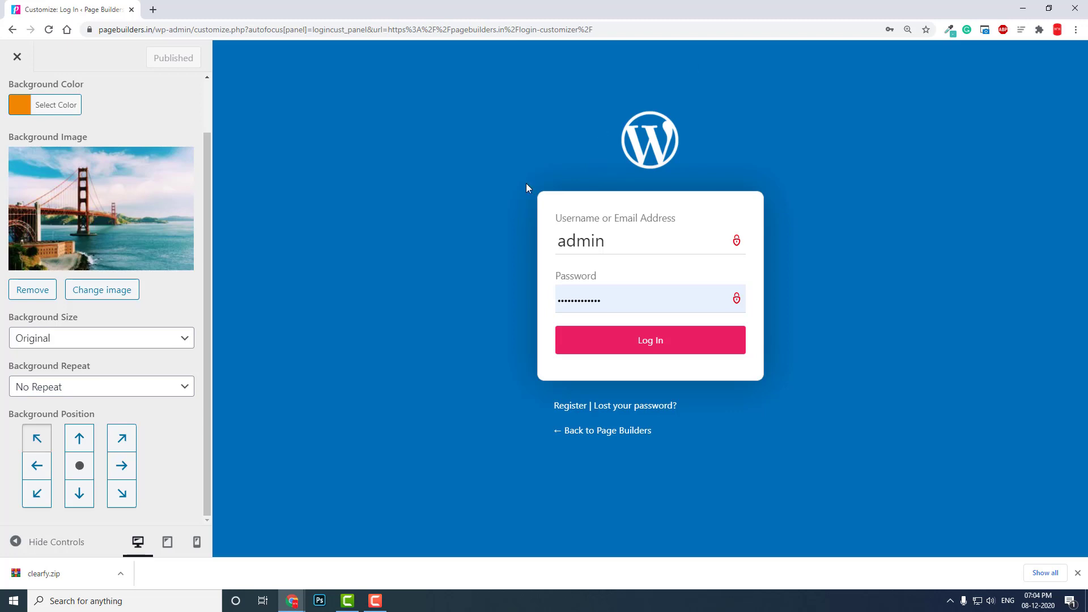
pyautogui.moveTo(813, 389)
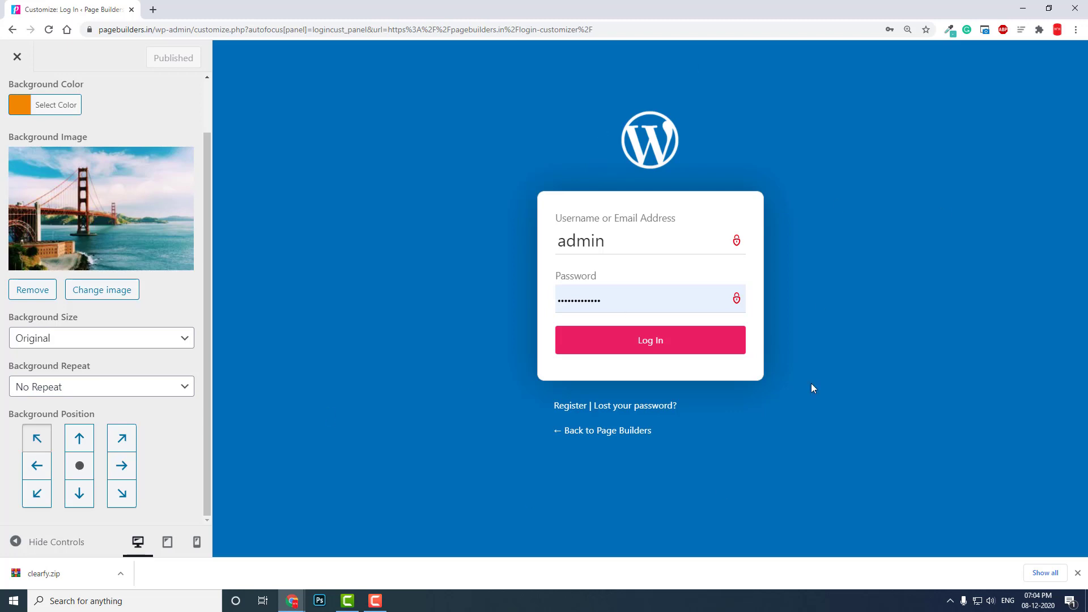
pyautogui.moveTo(528, 281)
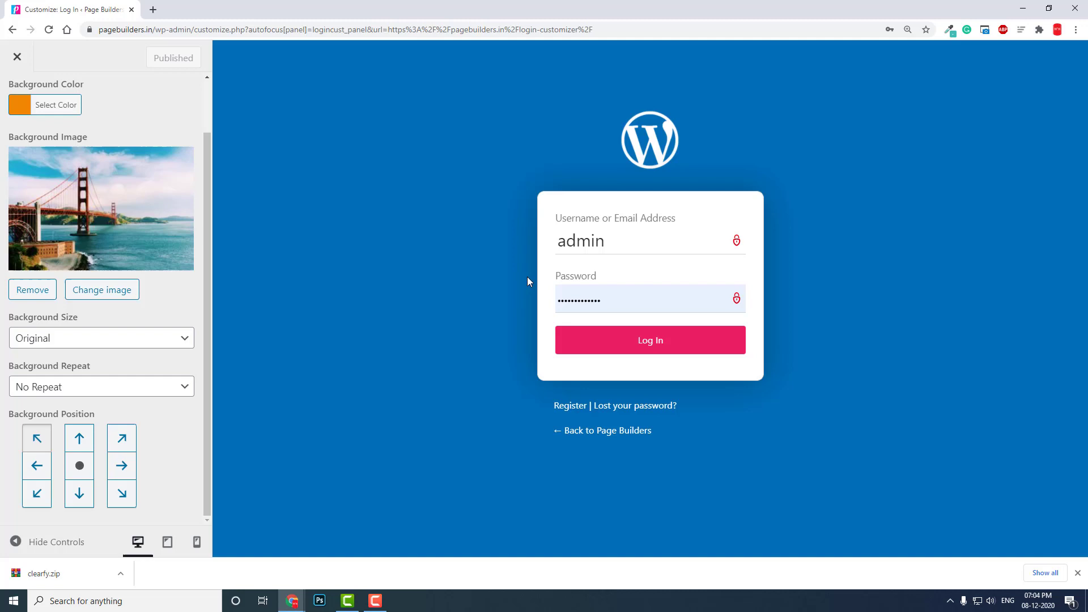
pyautogui.moveTo(477, 284)
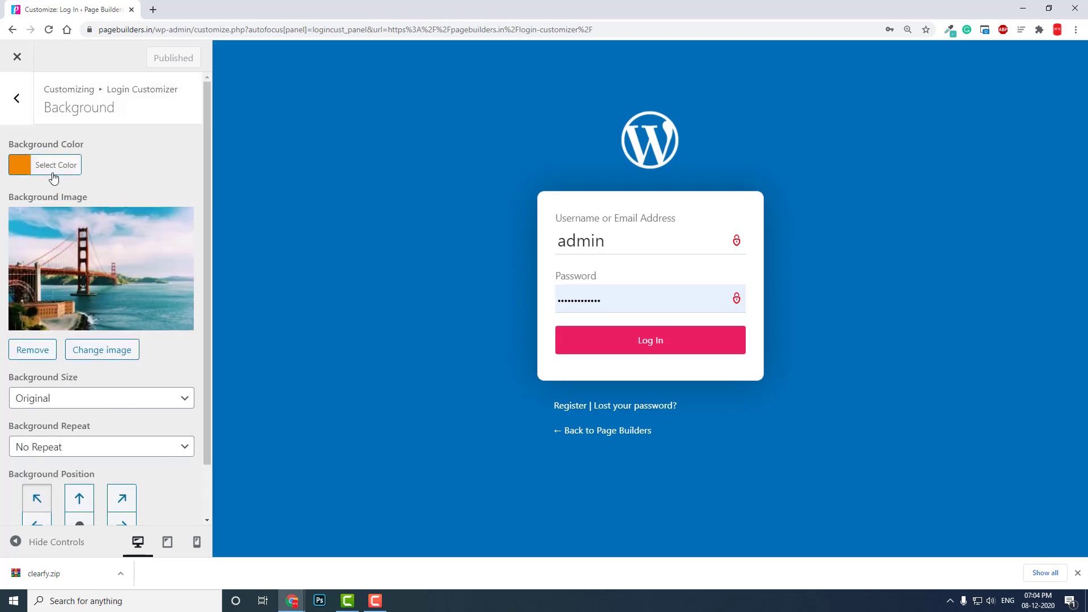
# - Review the MADRIN logo settings: width, height, padding and Logo URL field, then leave
pyautogui.click(16, 97)
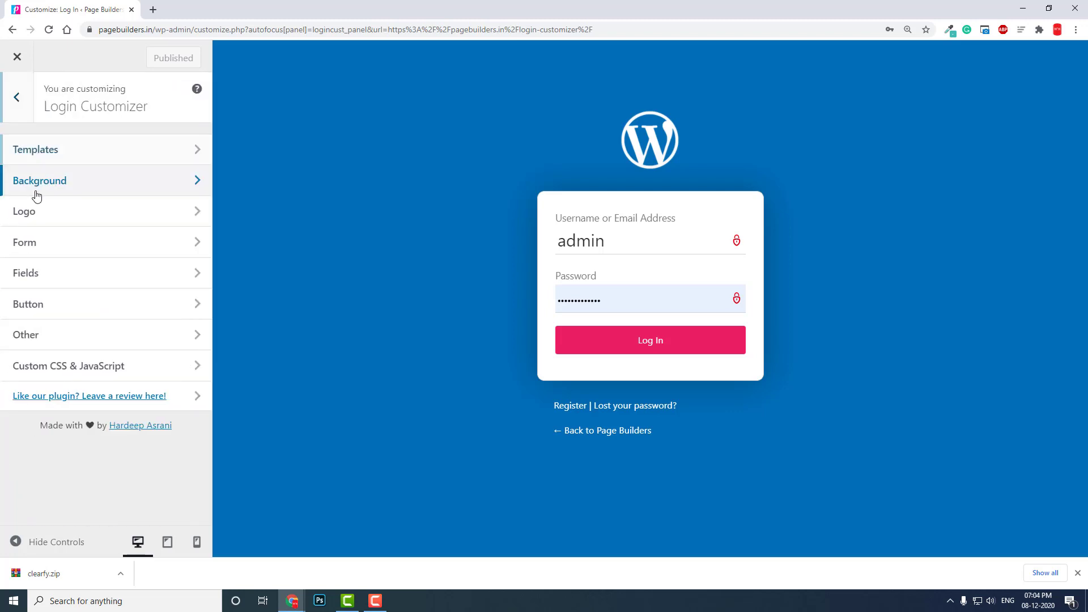
pyautogui.click(25, 211)
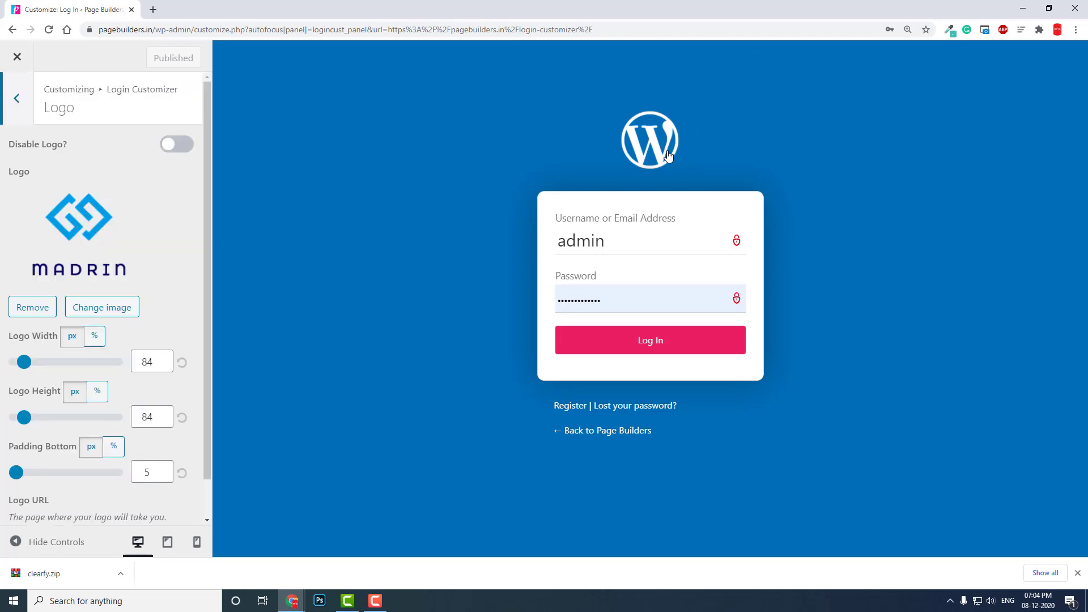
pyautogui.moveTo(85, 217)
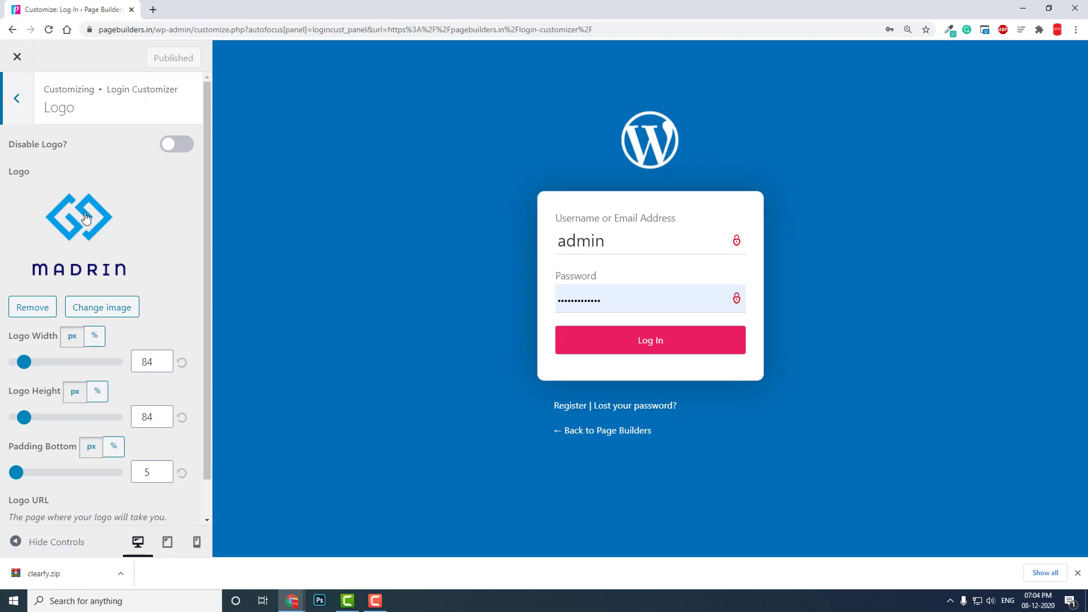
pyautogui.scroll(-3)
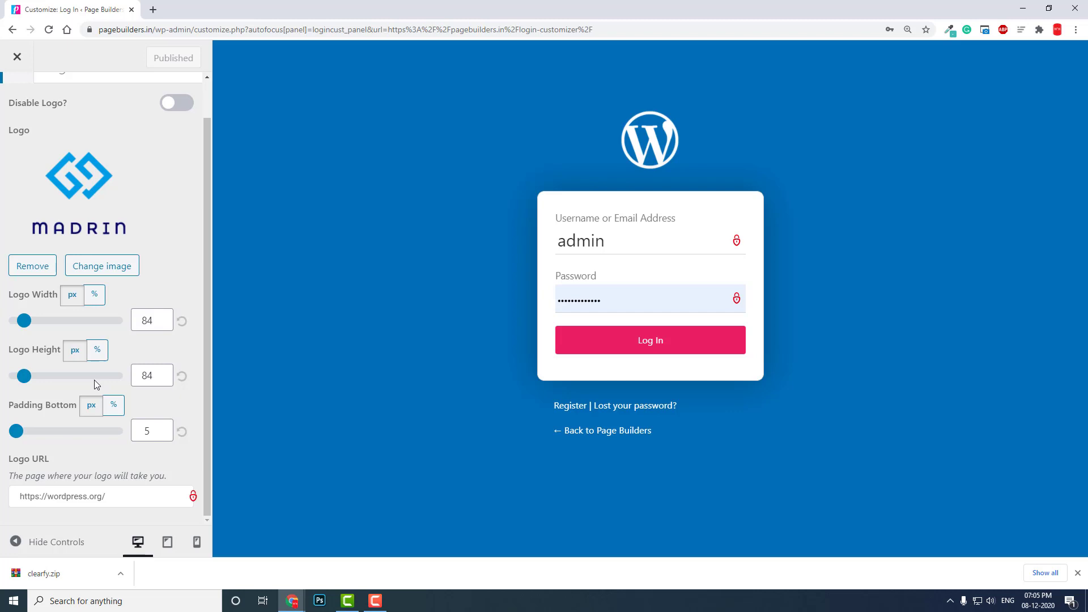
pyautogui.click(101, 497)
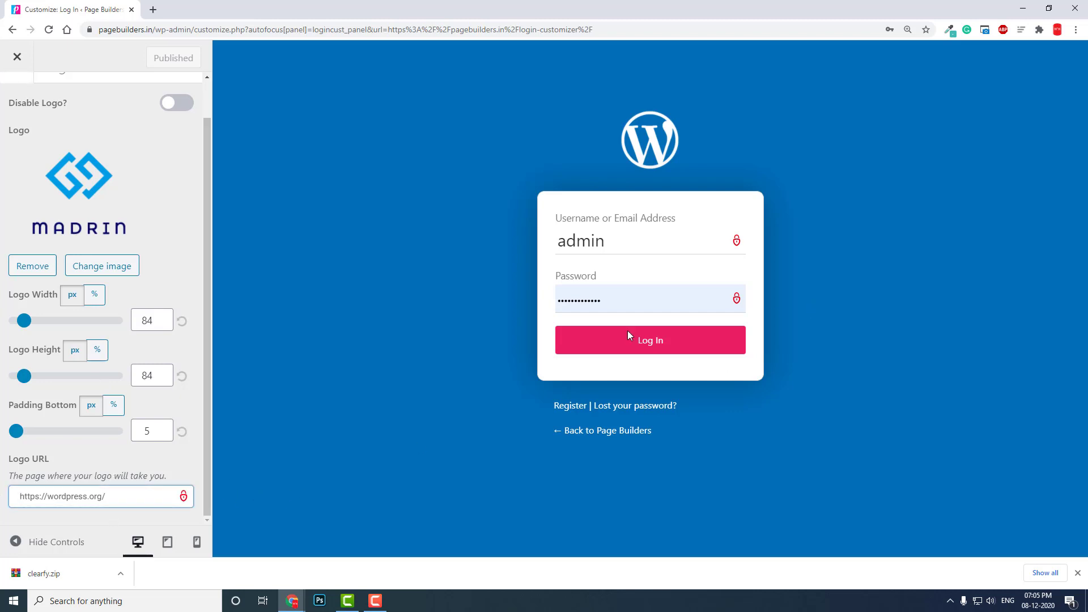
pyautogui.scroll(3)
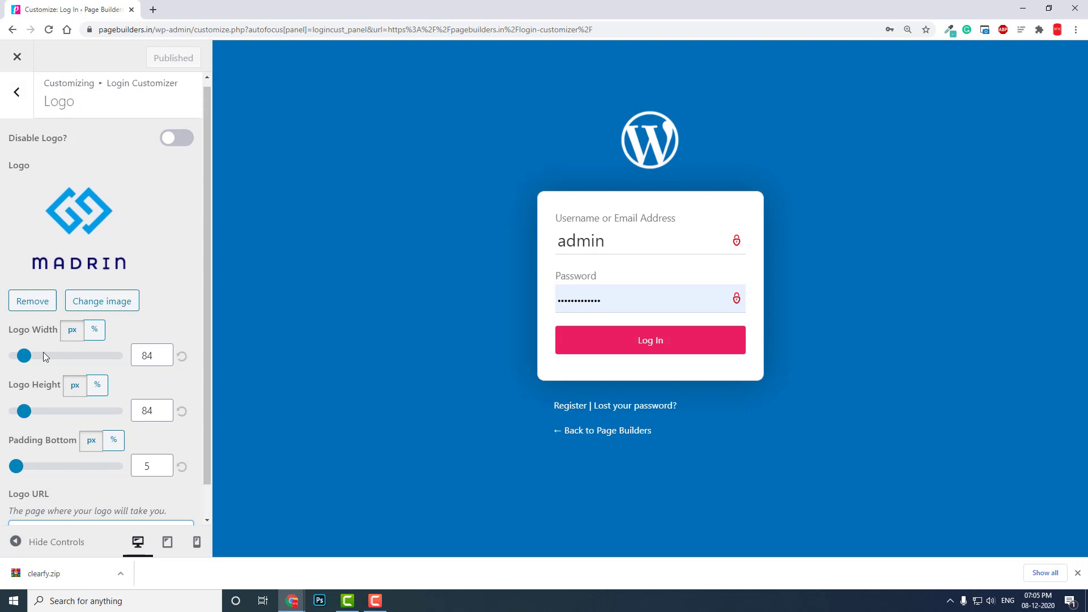
pyautogui.click(16, 92)
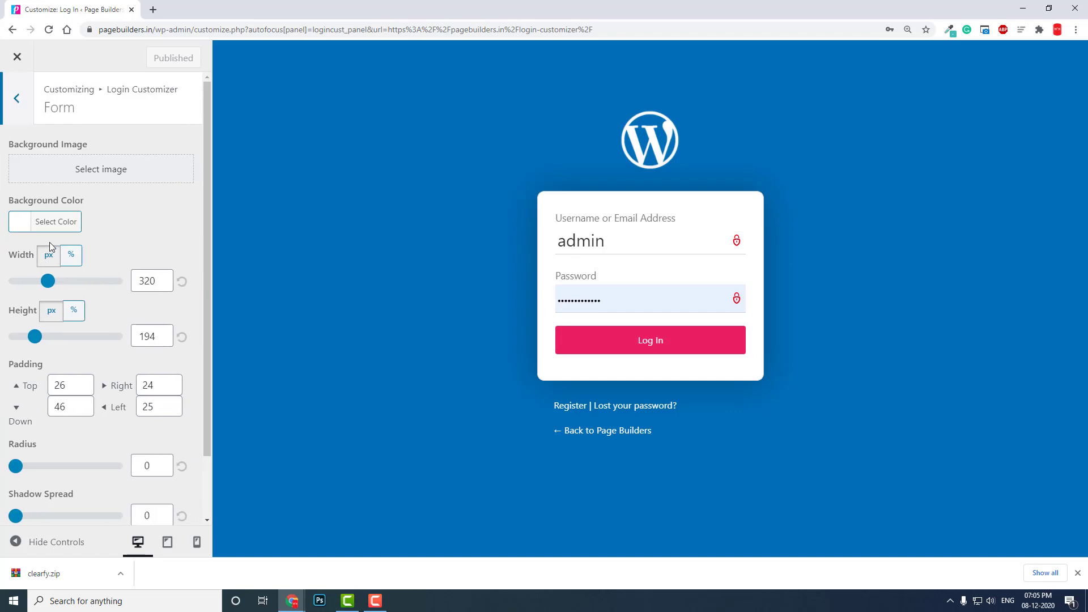
# - Scroll through the form width, height, padding and shadow options, then return to the sections list
pyautogui.scroll(-3)
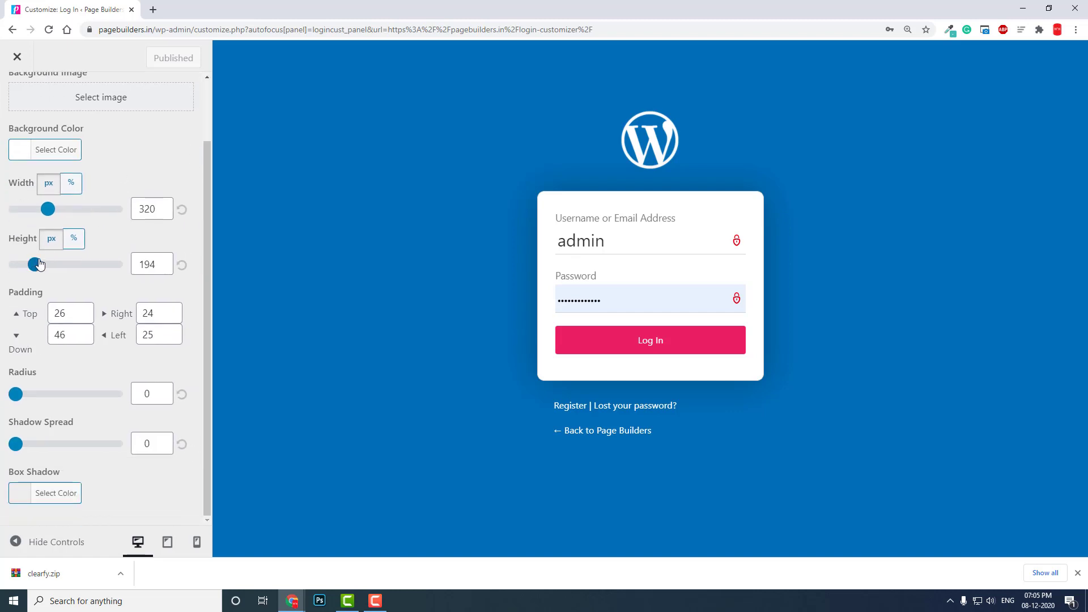
pyautogui.moveTo(90, 249)
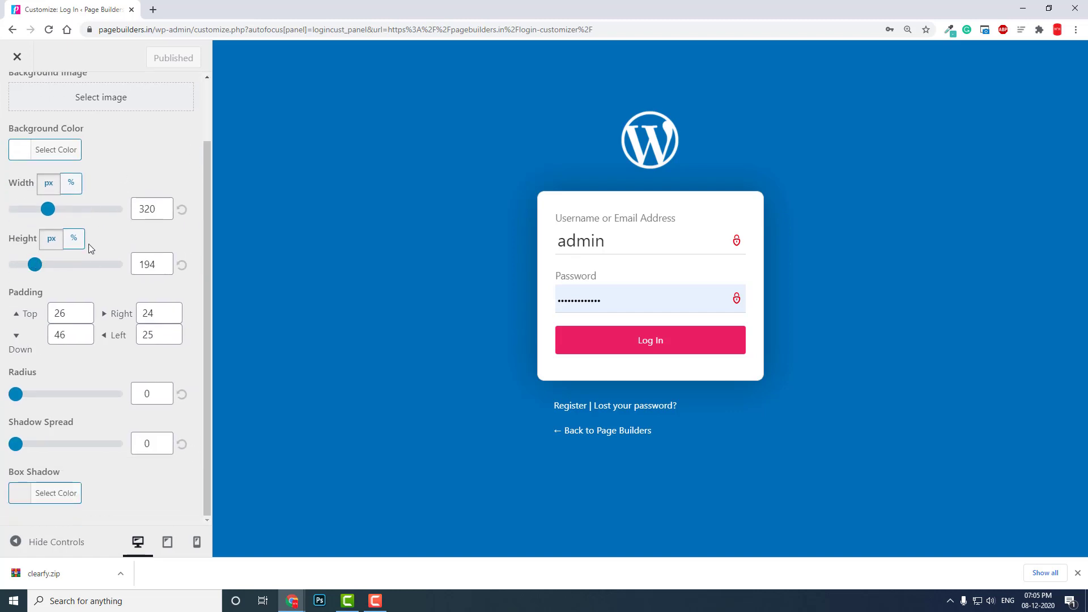
pyautogui.click(16, 96)
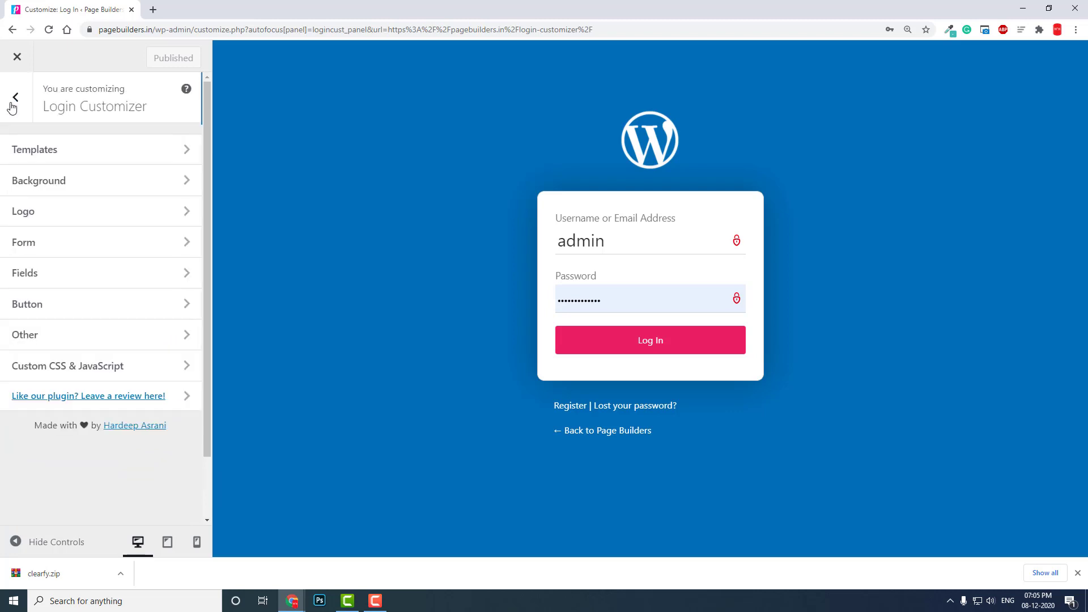
pyautogui.moveTo(97, 272)
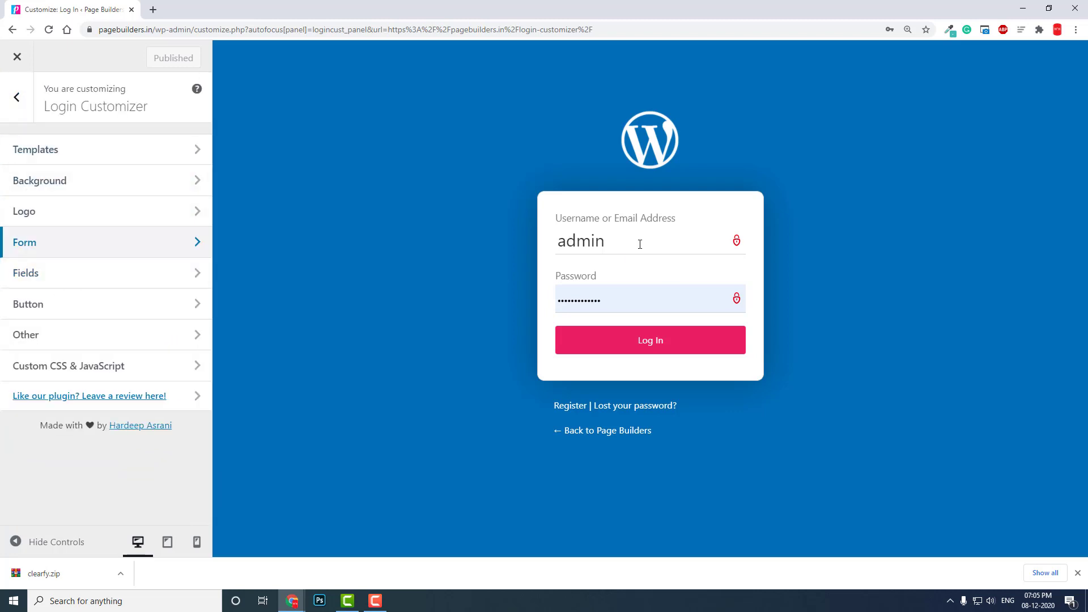
pyautogui.moveTo(184, 272)
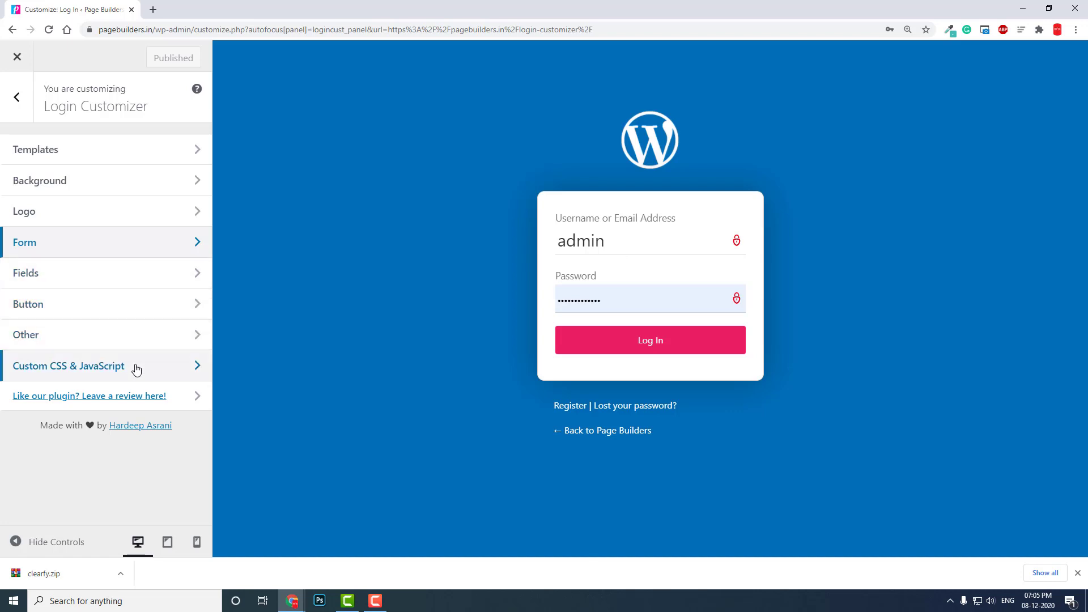
pyautogui.moveTo(746, 339)
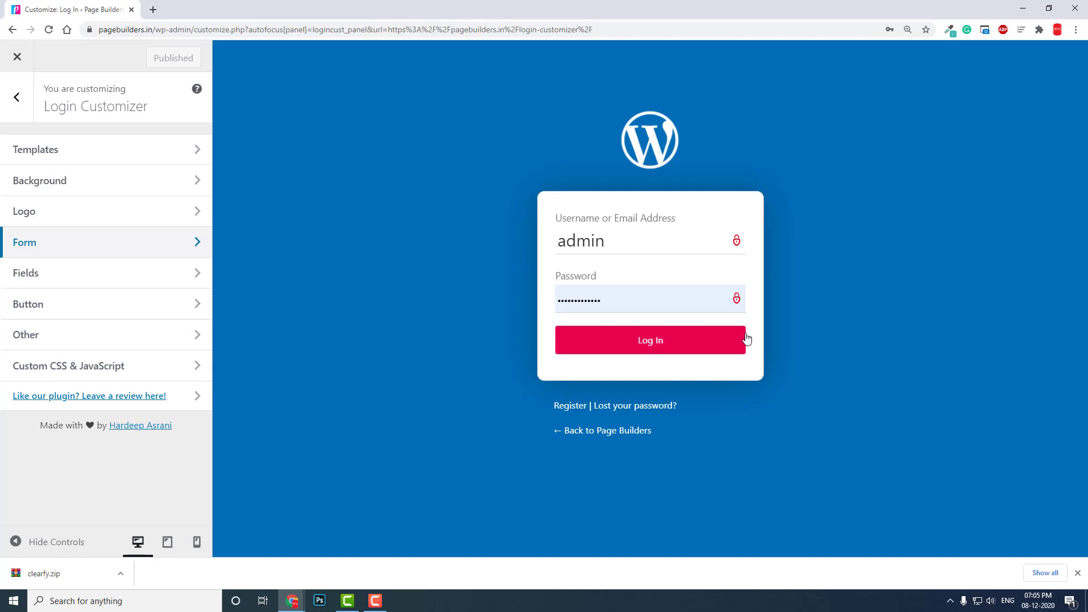